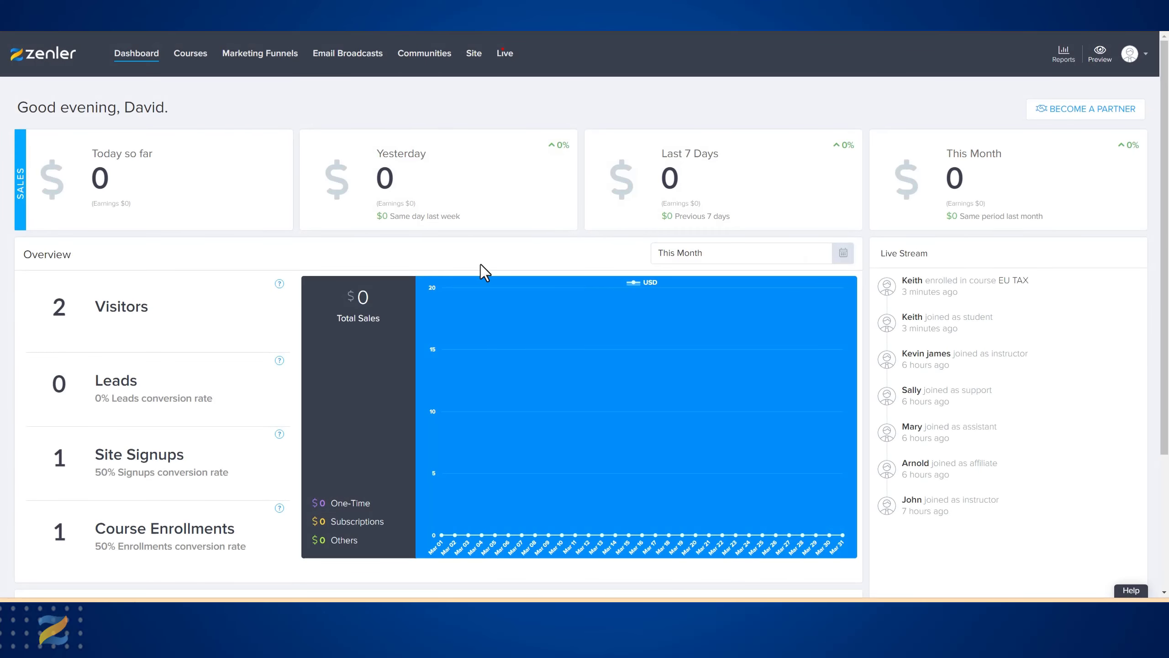
mouse_move(473, 53)
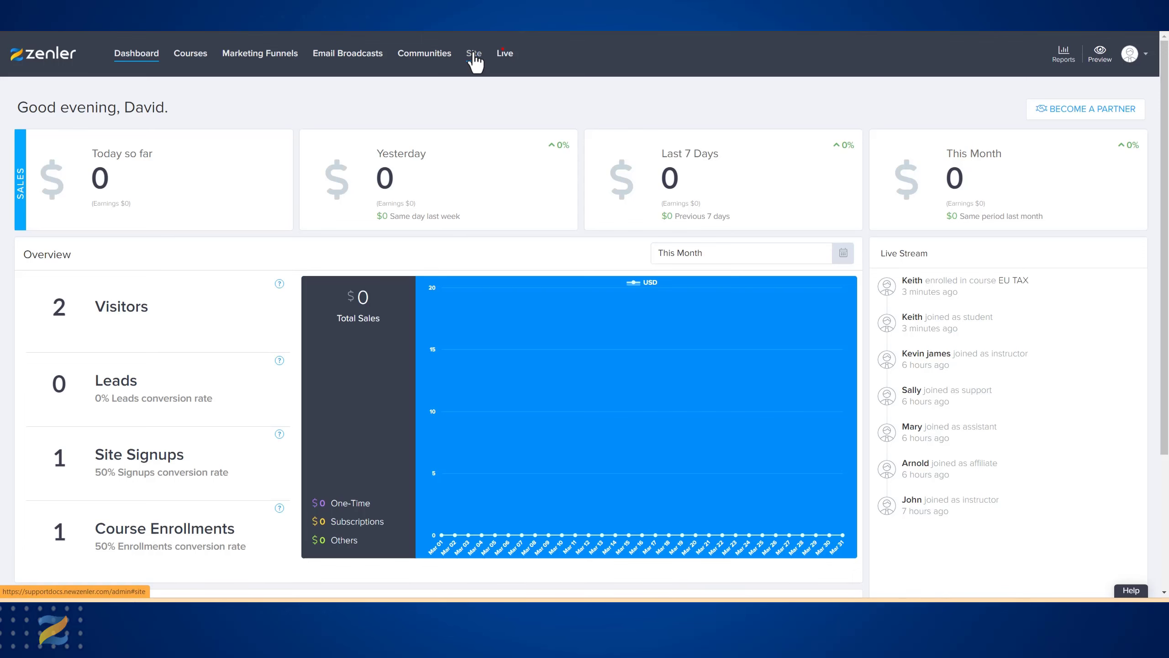
Go to the Site area from the dashboard to reach Site Settings
click(473, 53)
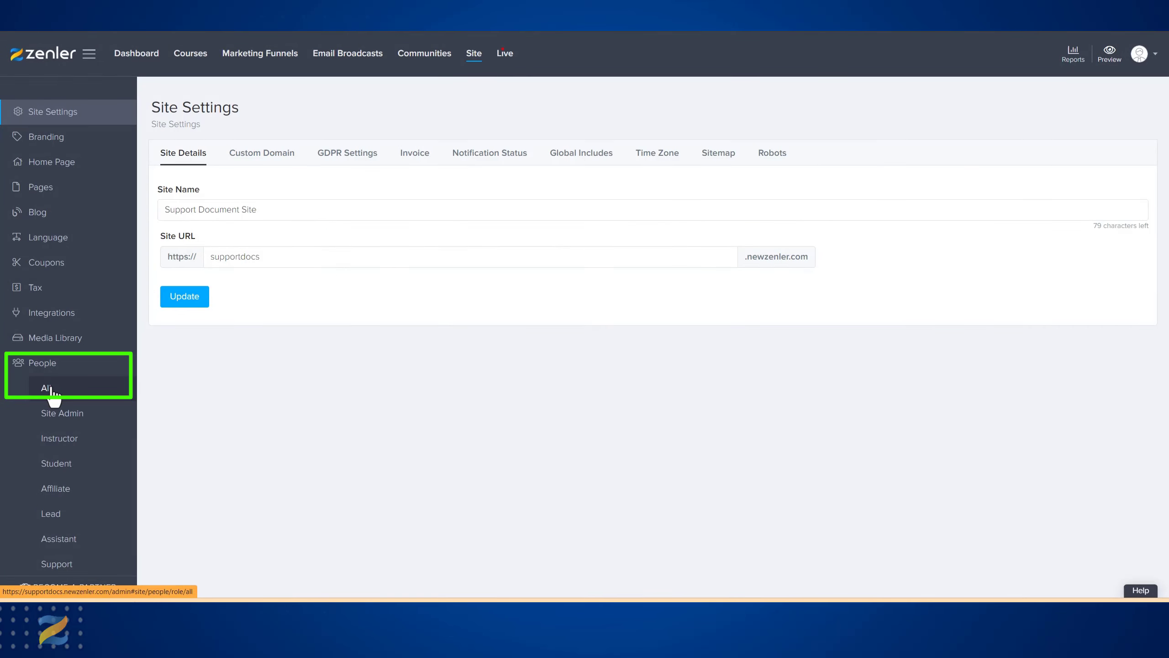
Show the All people list under People, displaying every user across all roles
click(47, 388)
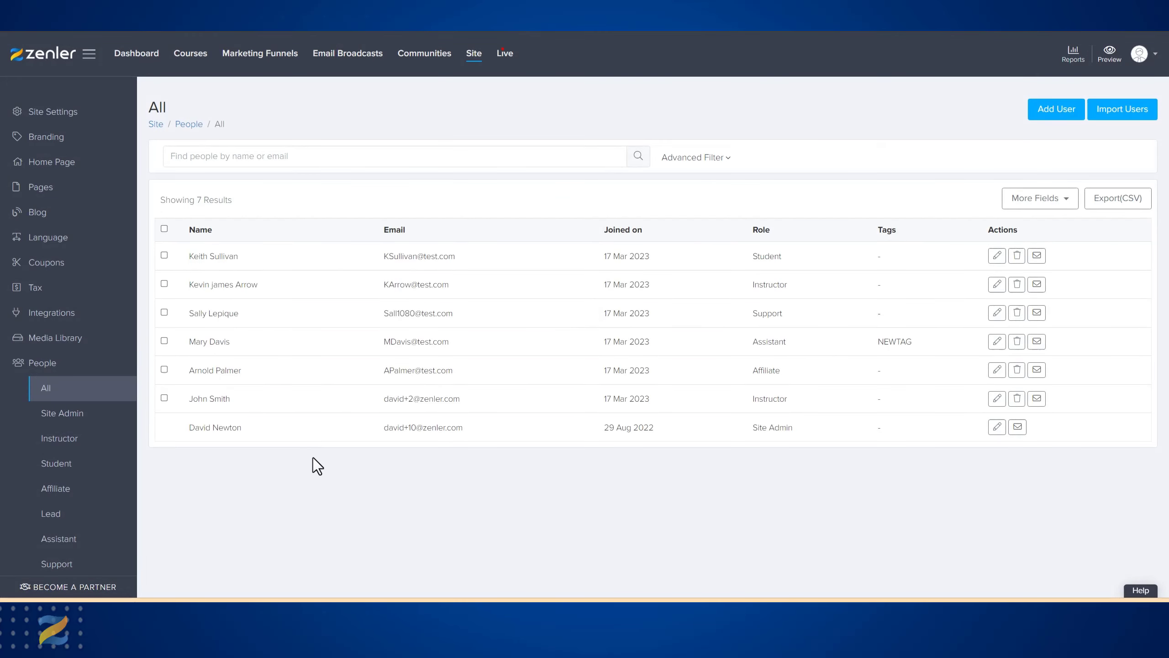
mouse_move(289, 517)
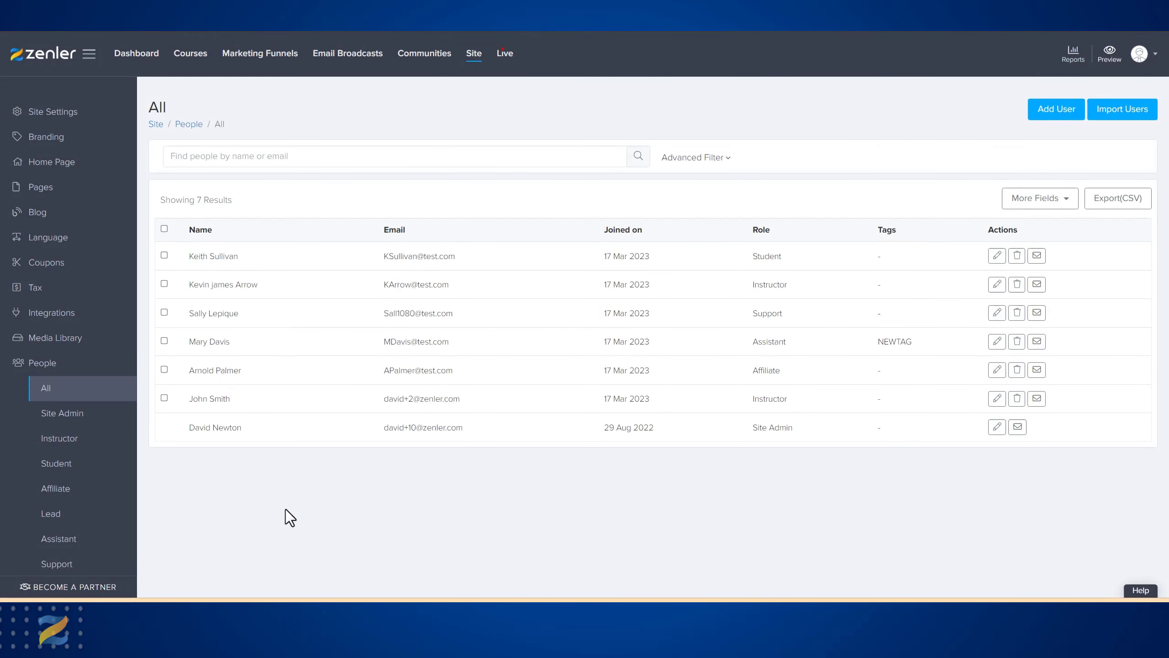
mouse_move(294, 521)
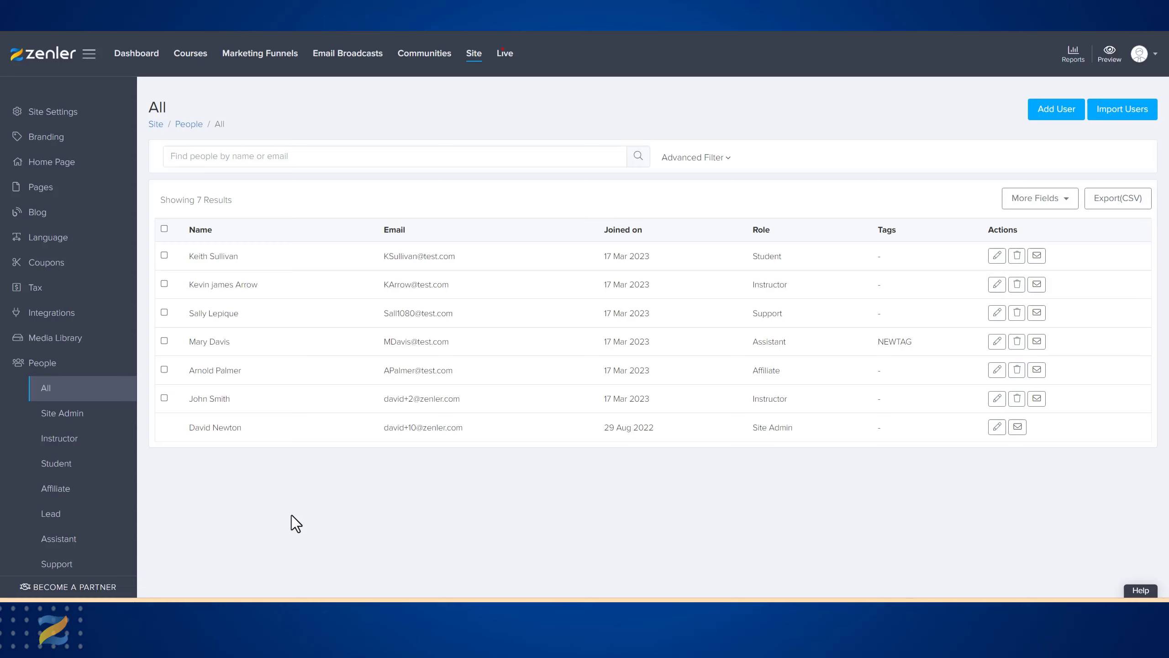
double_click(224, 427)
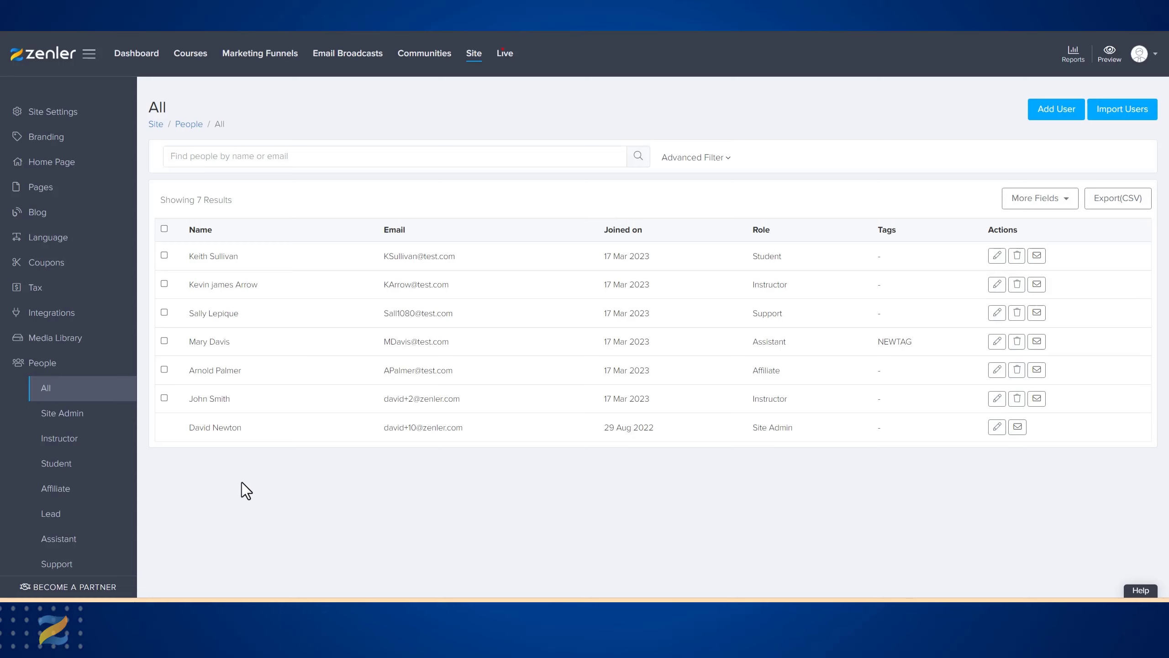
mouse_move(241, 485)
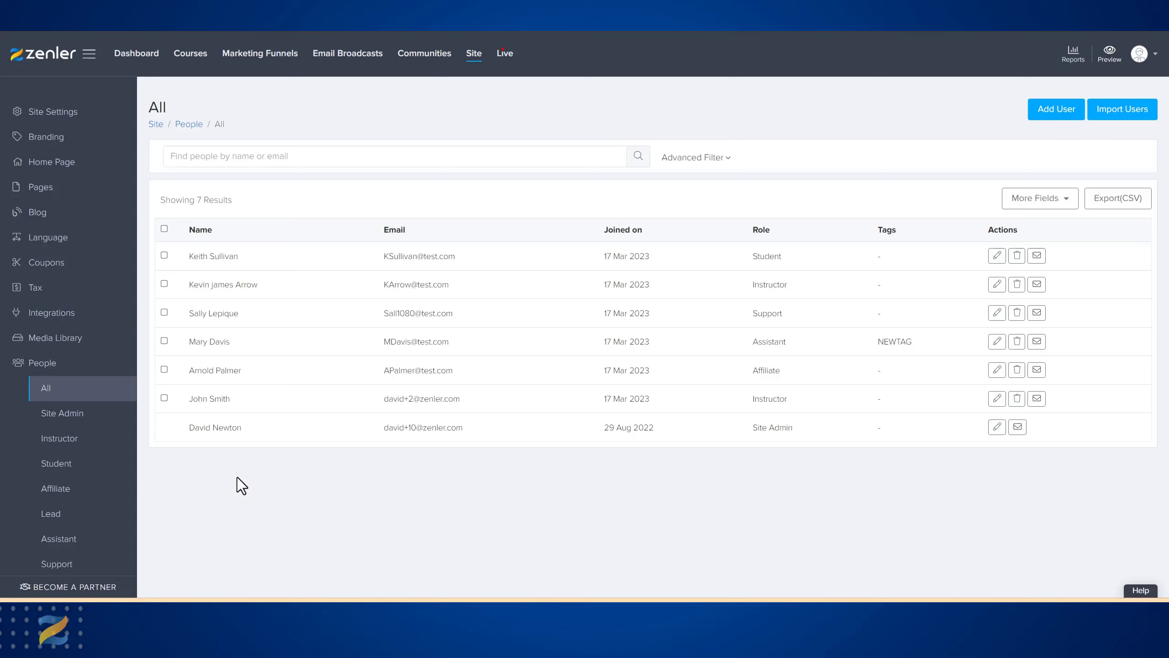
mouse_move(62, 413)
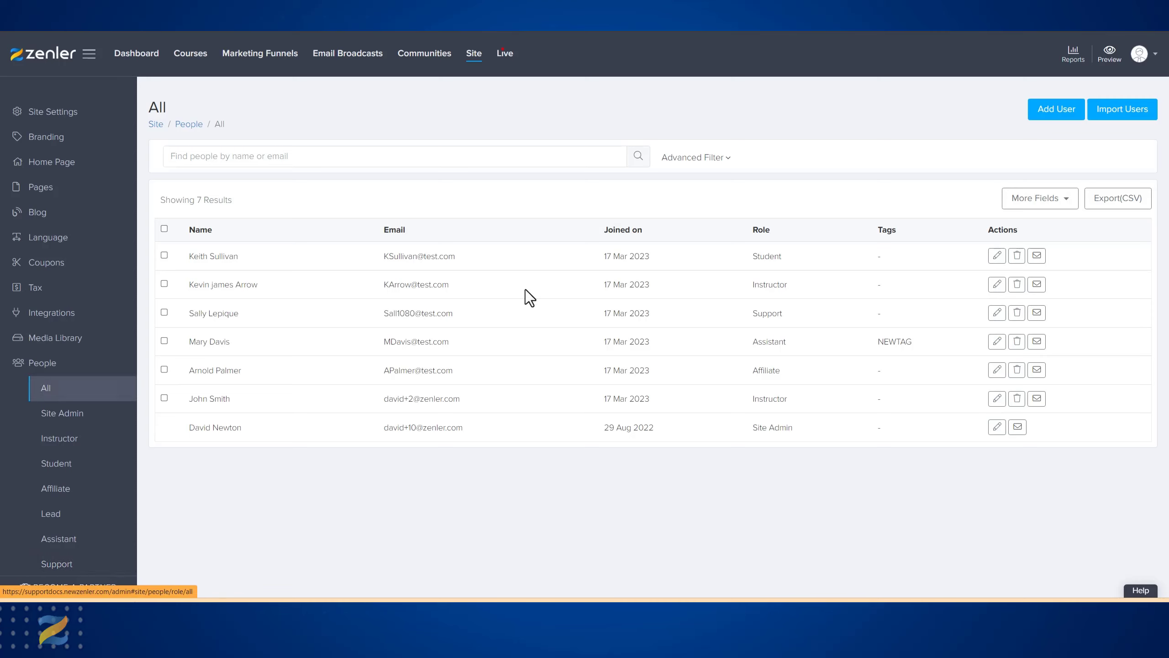
mouse_move(401, 393)
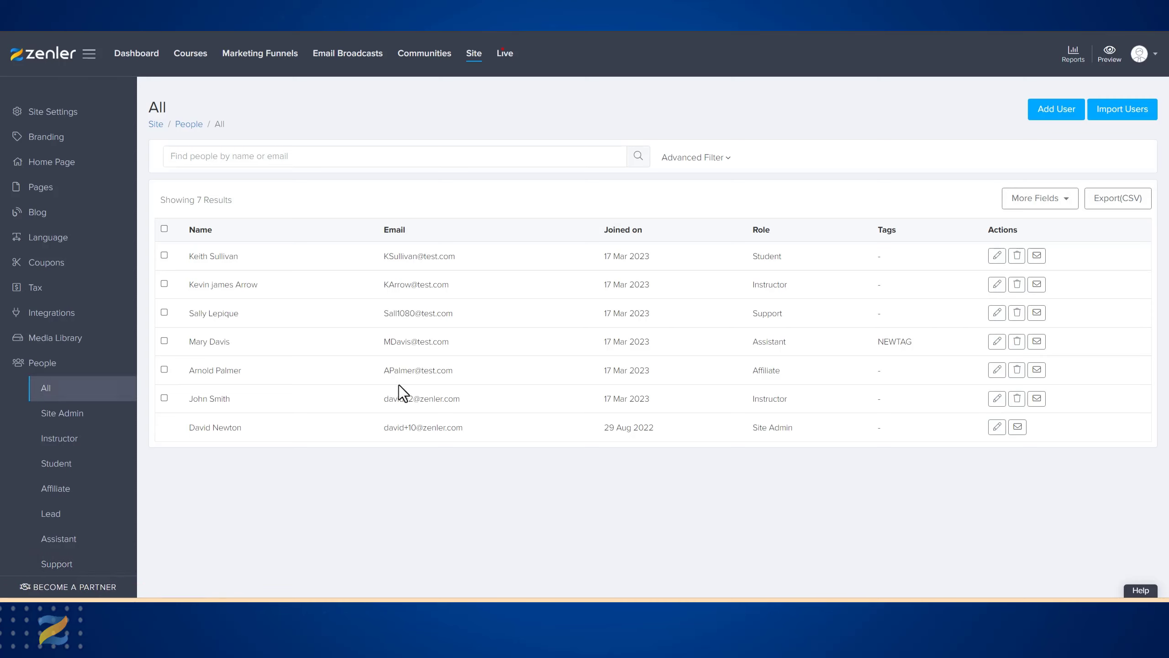
mouse_move(50, 513)
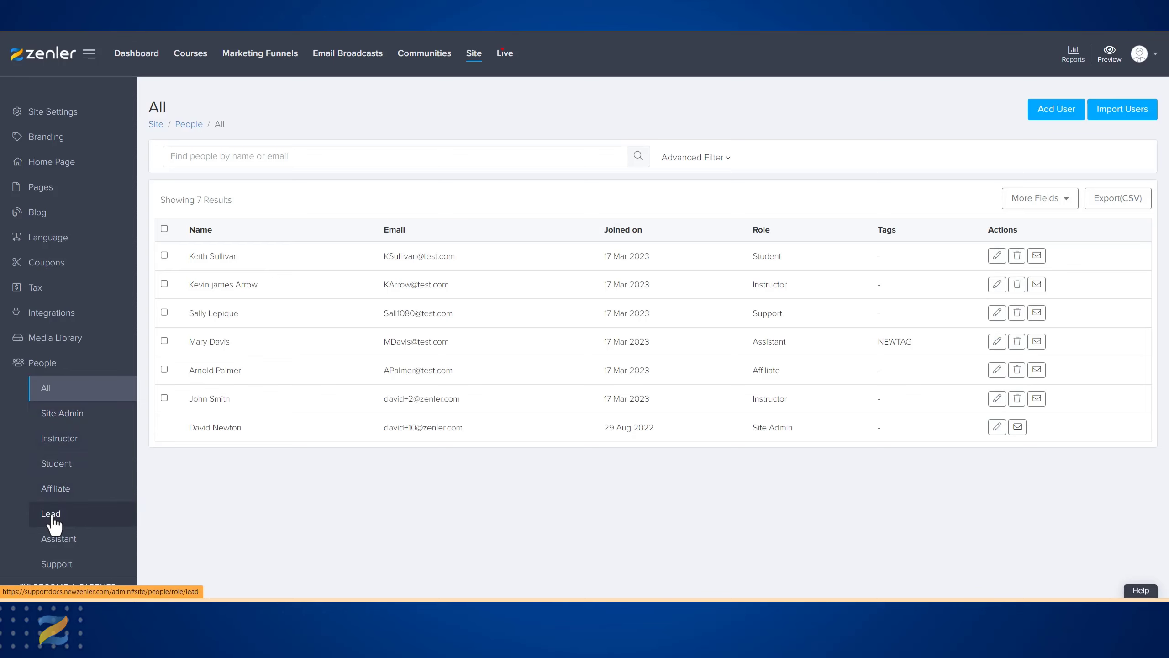
click(51, 514)
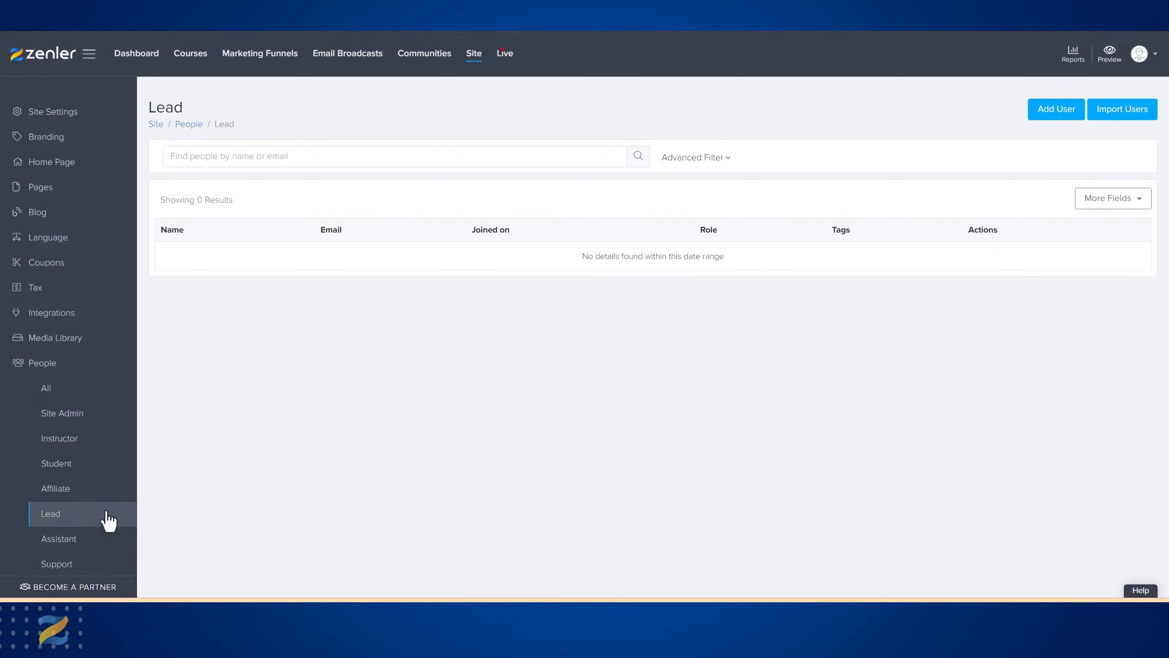
mouse_move(55, 489)
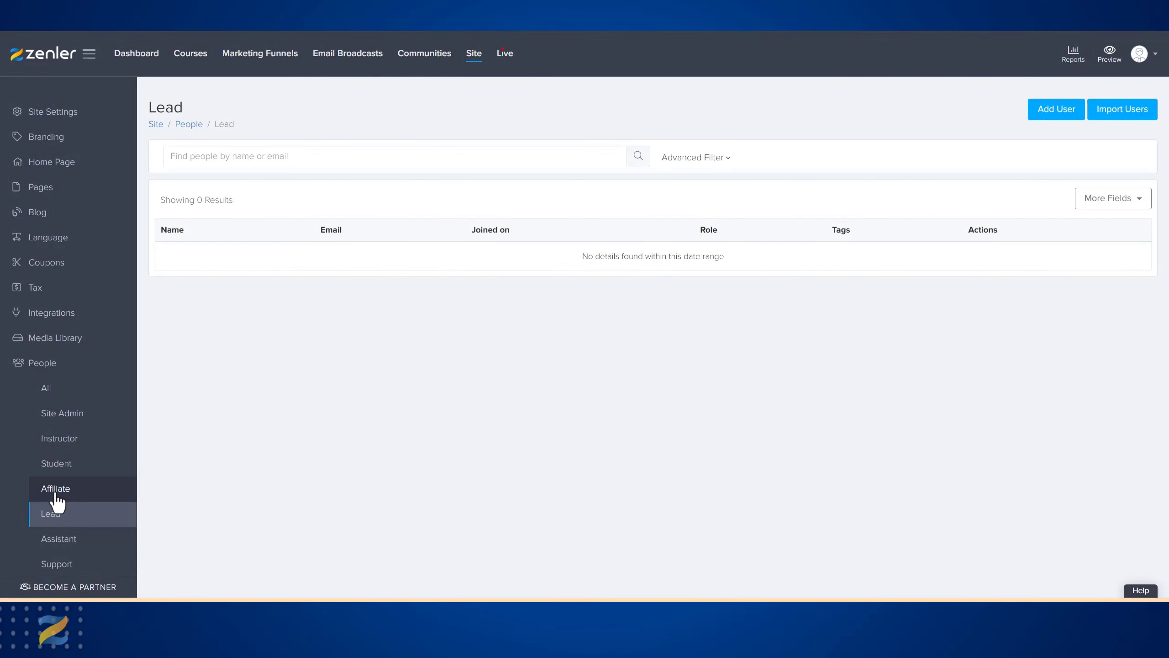
click(55, 489)
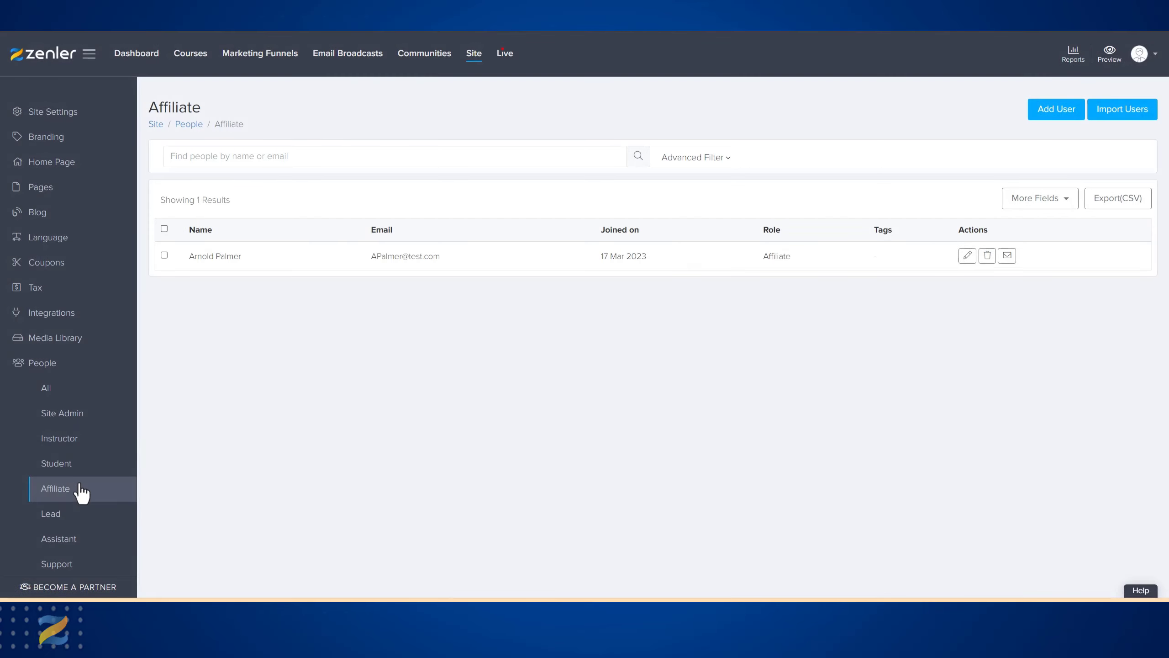
mouse_move(262, 465)
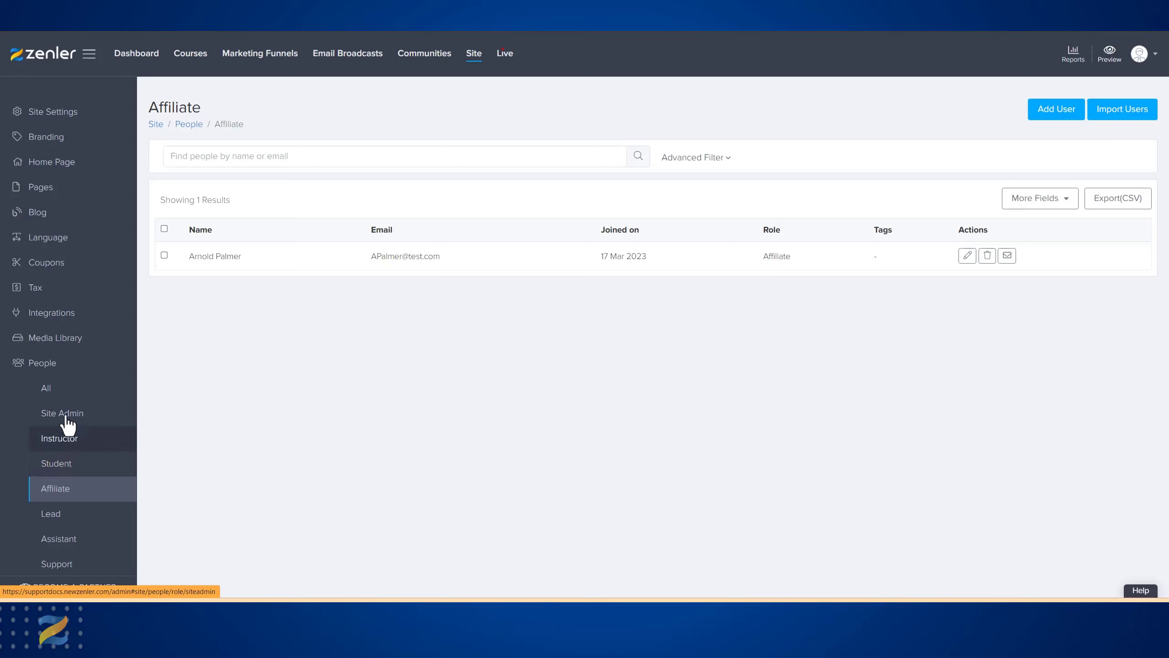
mouse_move(58, 538)
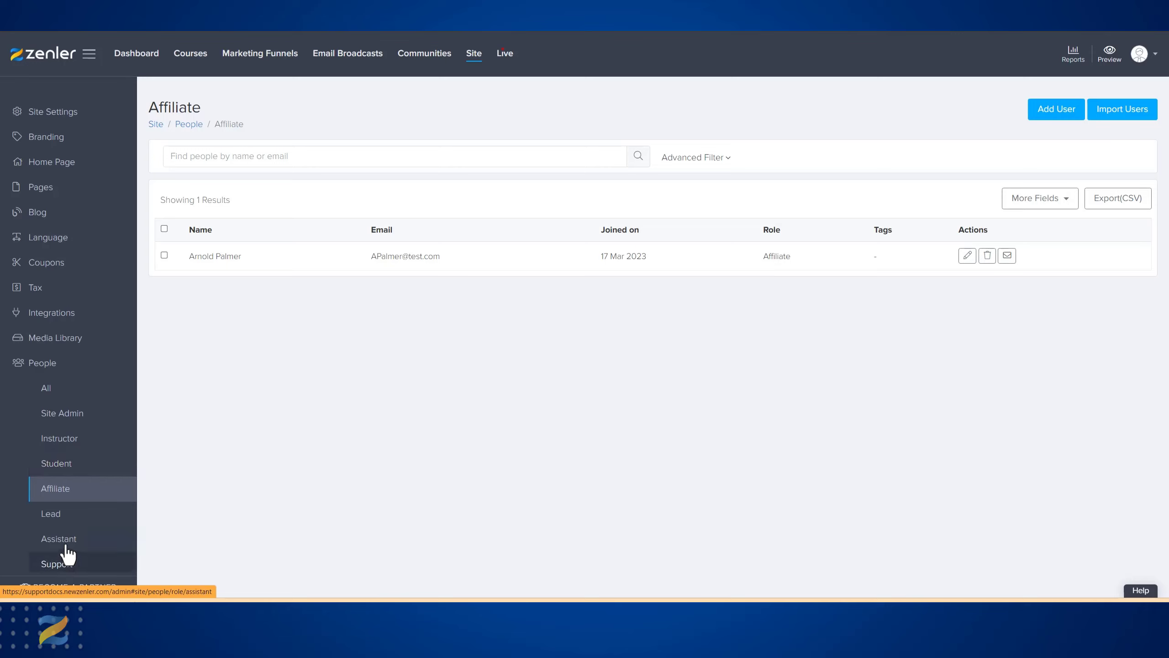
mouse_move(125, 384)
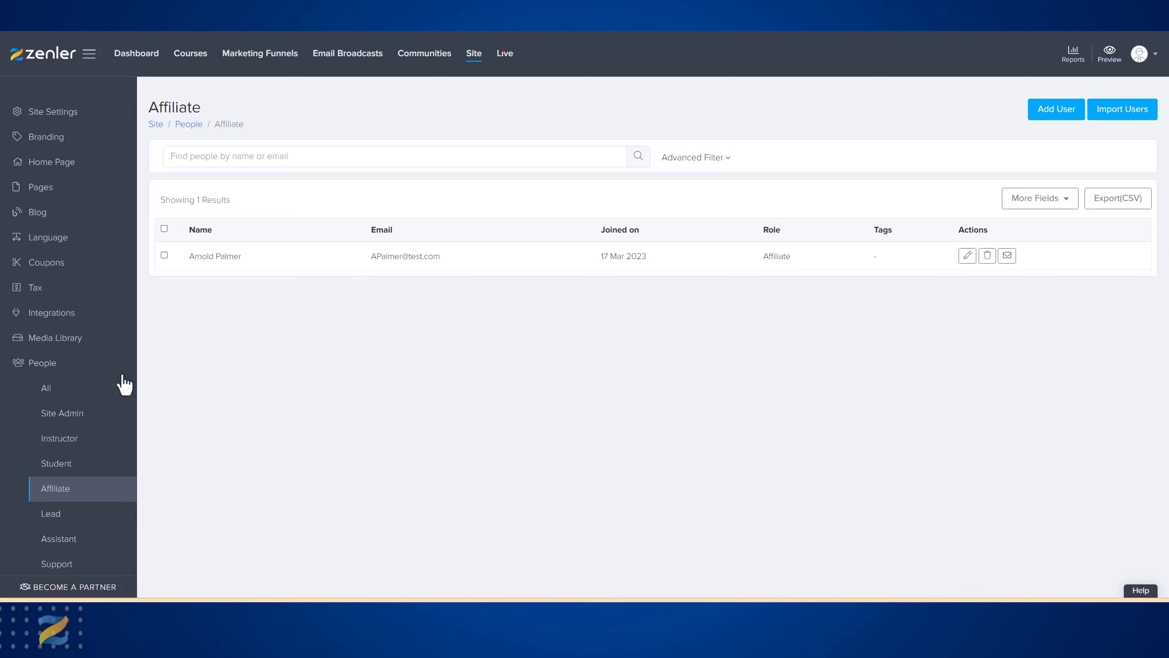
click(46, 388)
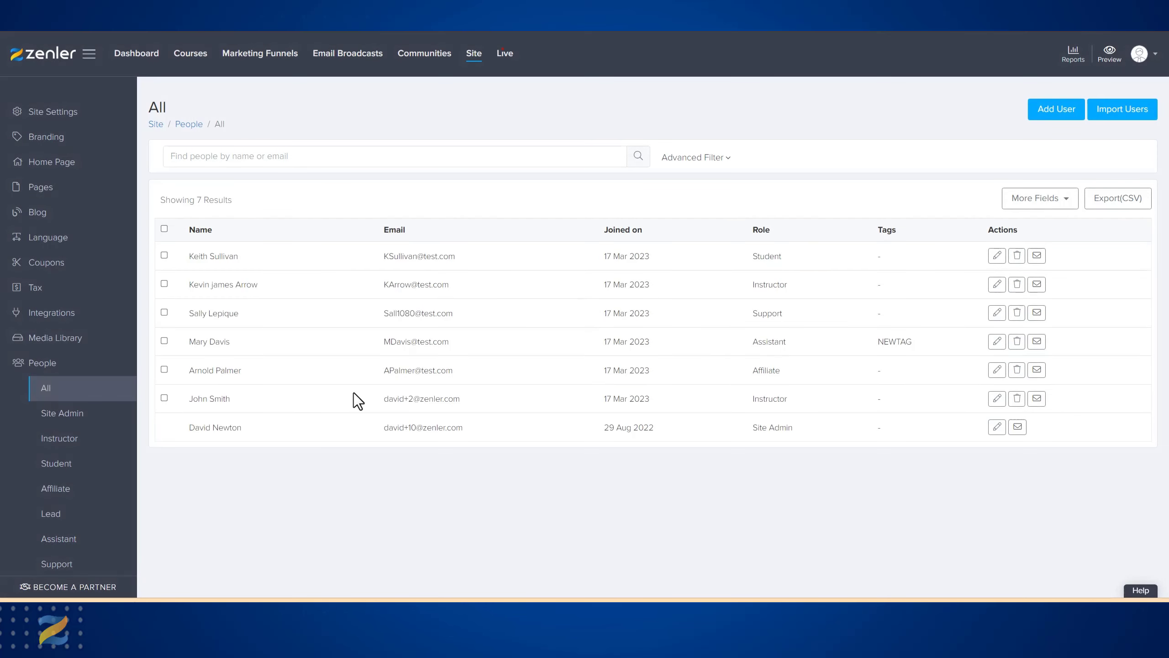
mouse_move(737, 562)
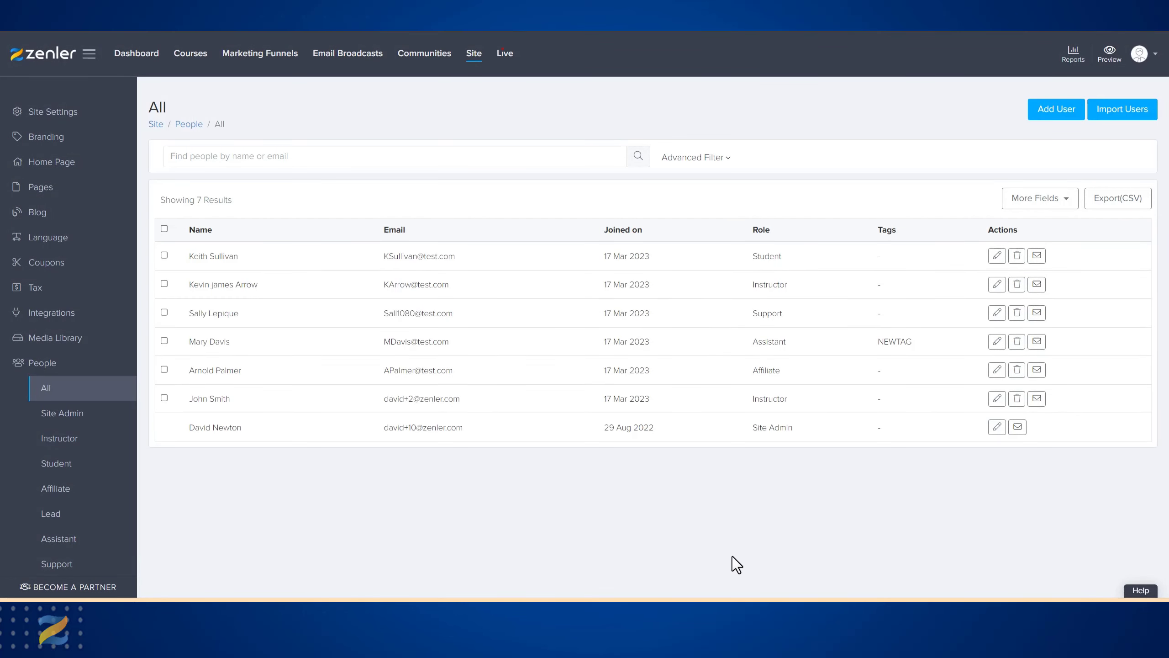